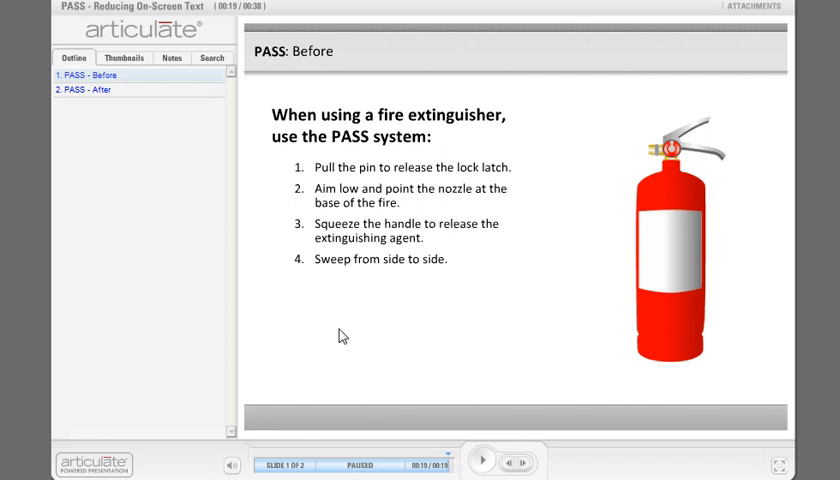
mouse_move(352, 236)
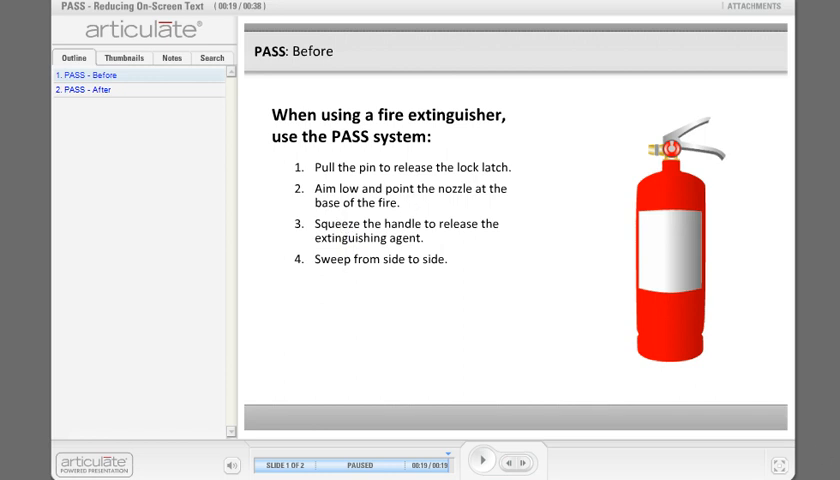
mouse_move(406, 348)
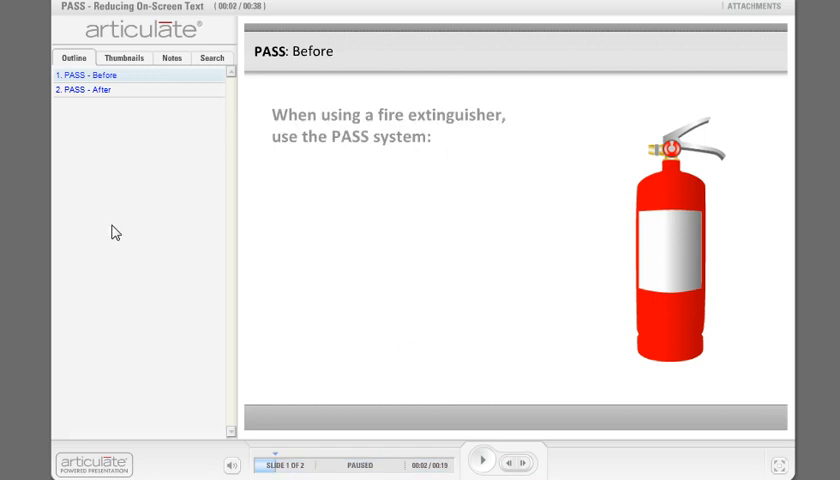
Step: Play the PASS - After slide showing the Pull, Aim, Squeeze and Sweep pictures
left_click(90, 90)
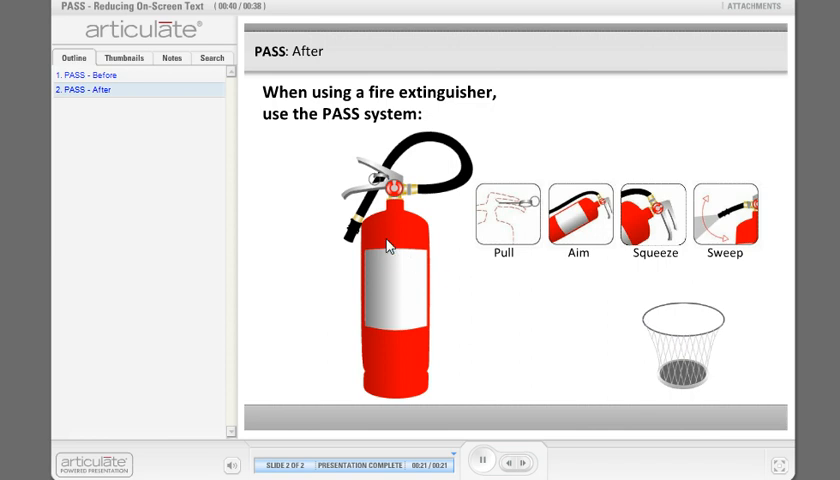
mouse_move(528, 232)
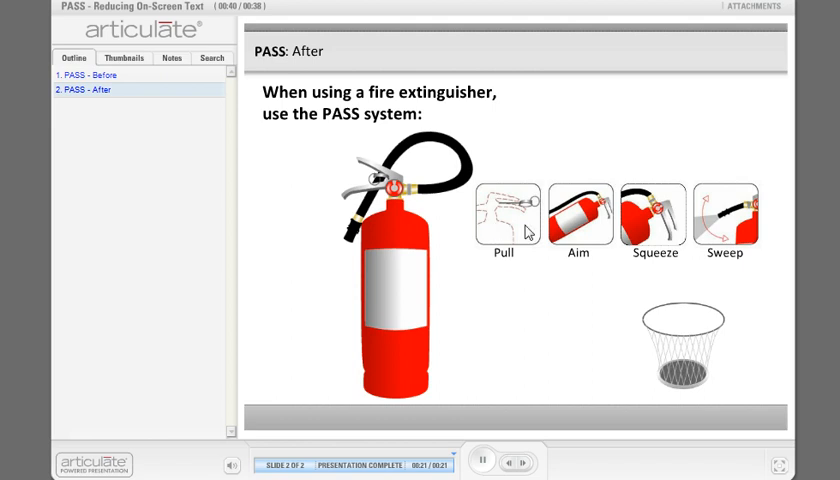
mouse_move(506, 232)
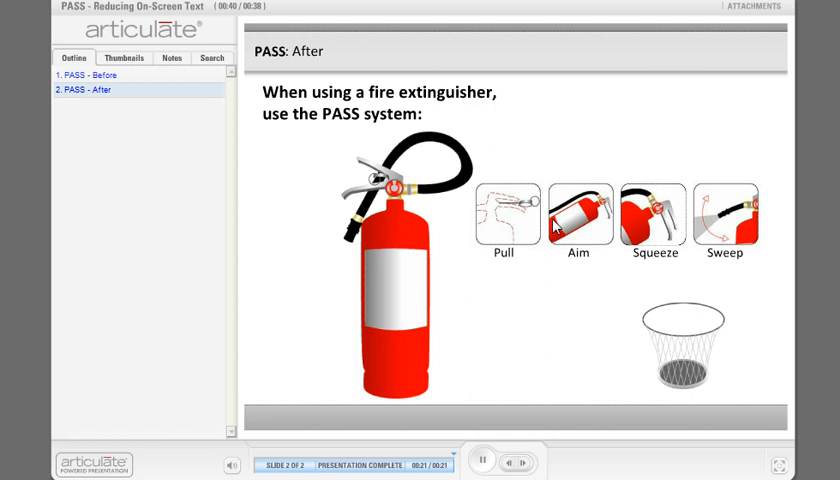
mouse_move(556, 226)
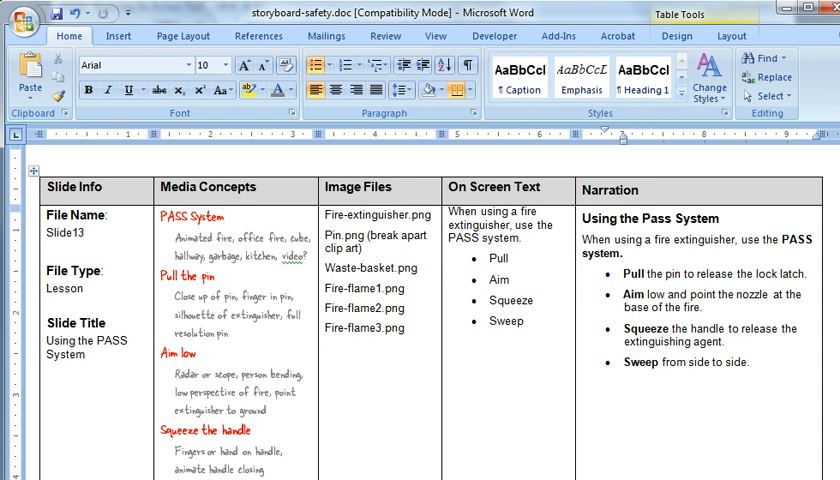
Step: Select the Slide13 PASS storyboard text from the on-screen steps through the Sweep narration
left_click(666, 362)
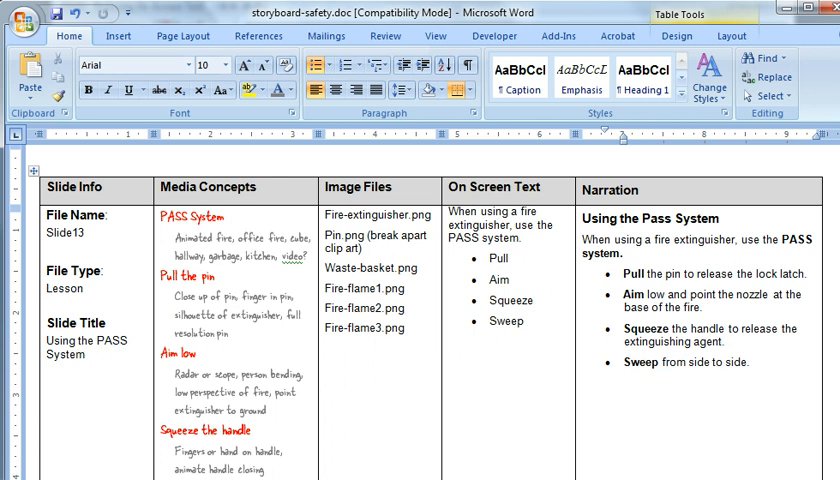
left_click(764, 360)
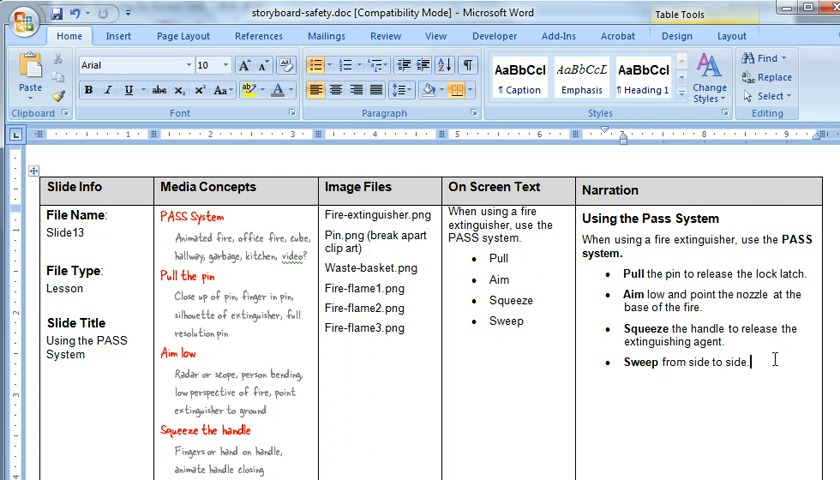
left_click_drag(586, 218, 760, 364)
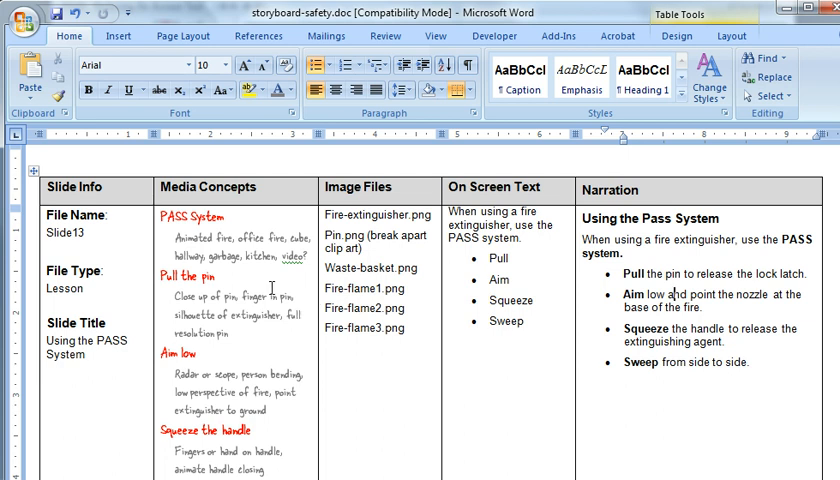
mouse_move(624, 272)
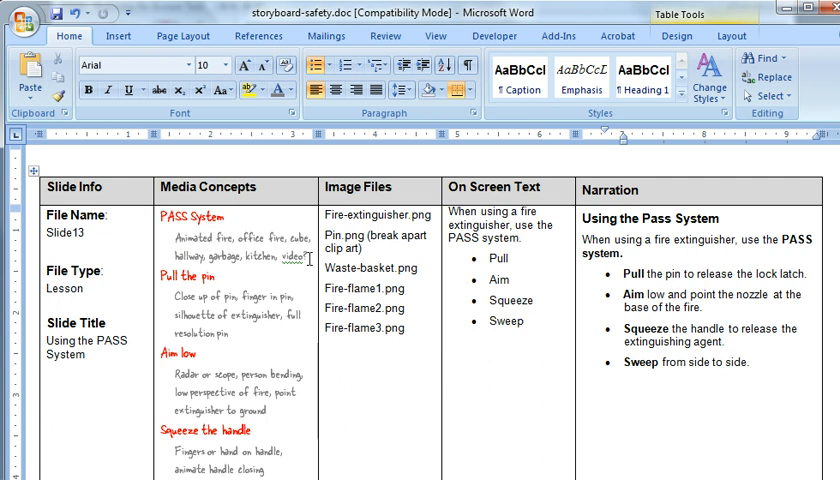
mouse_move(290, 264)
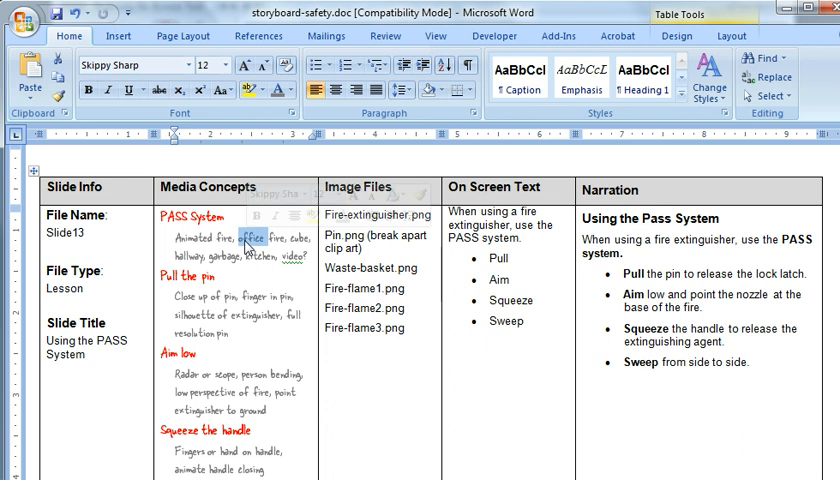
double_click(256, 234)
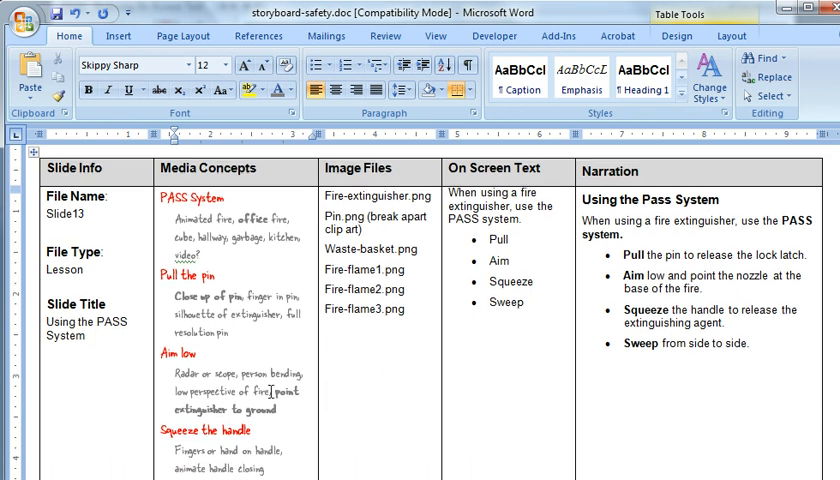
scroll("down", 3)
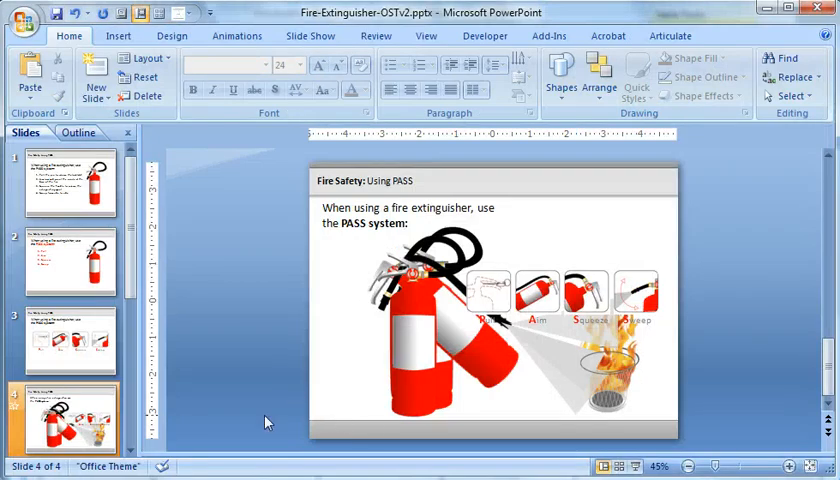
Step: Compare slide 4's extinguisher pictures with slide 3's four PASS icons, ending on slide 4
left_click(430, 350)
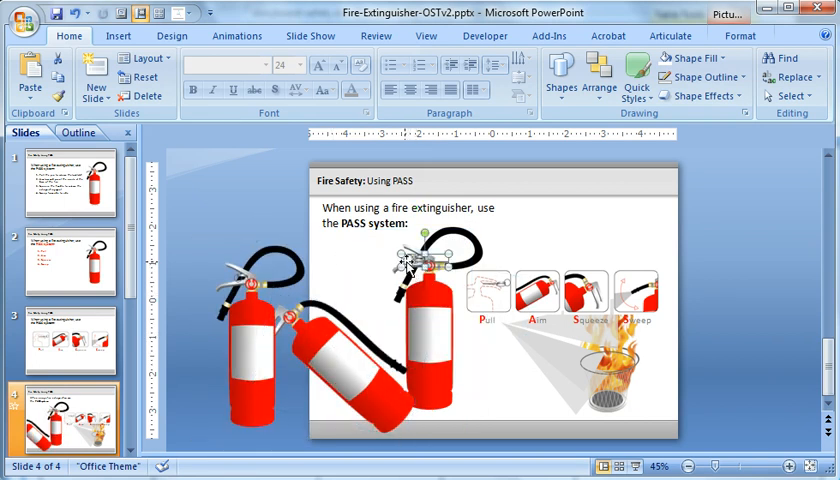
left_click(400, 264)
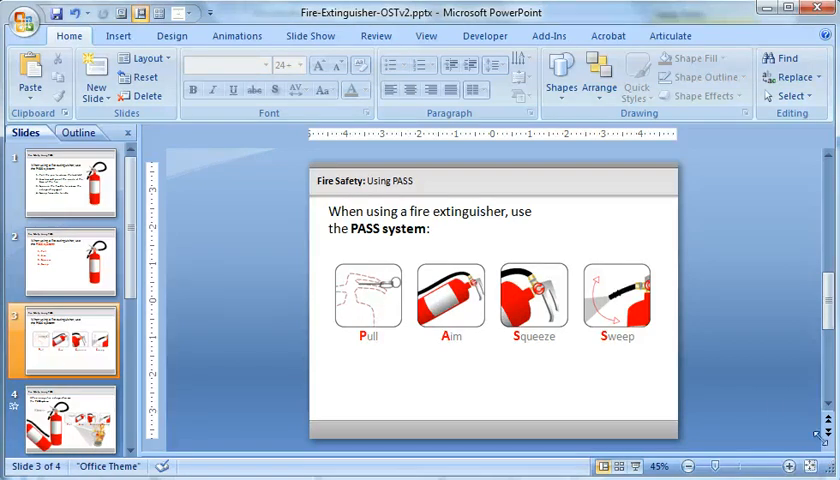
left_click(64, 420)
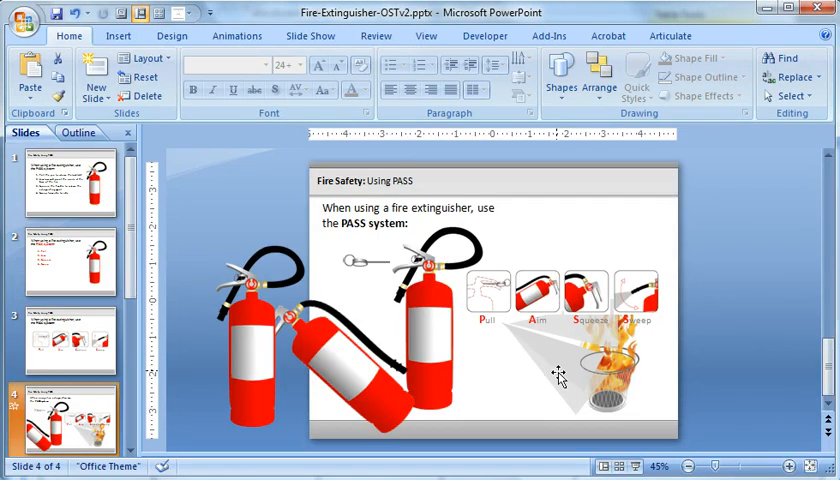